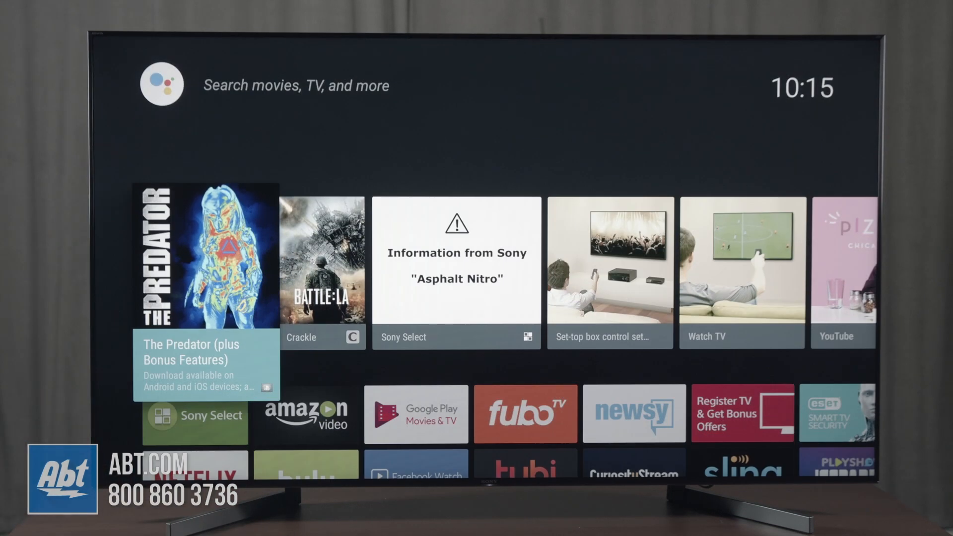
- Scroll the home screen down to the Inputs and Settings shortcut row
scroll("down", 3)
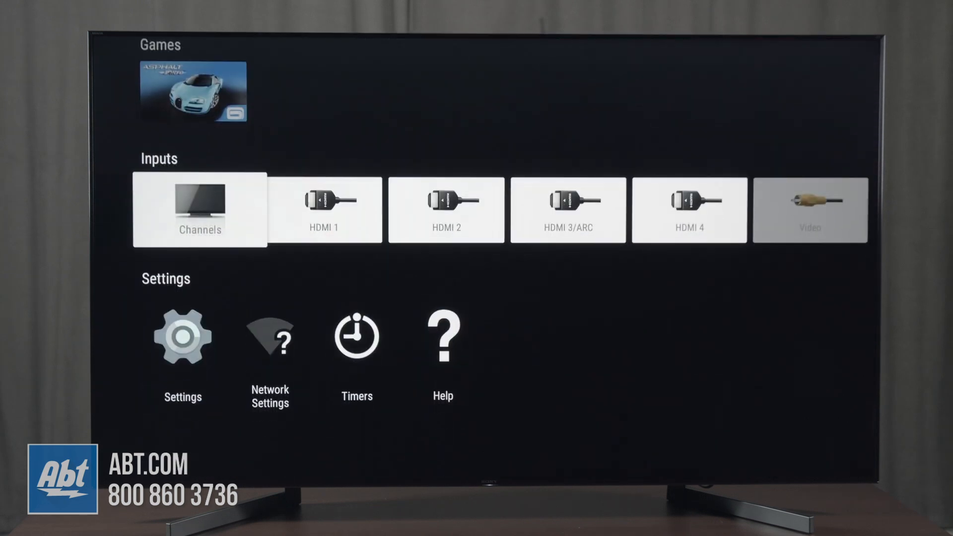
scroll("down", 3)
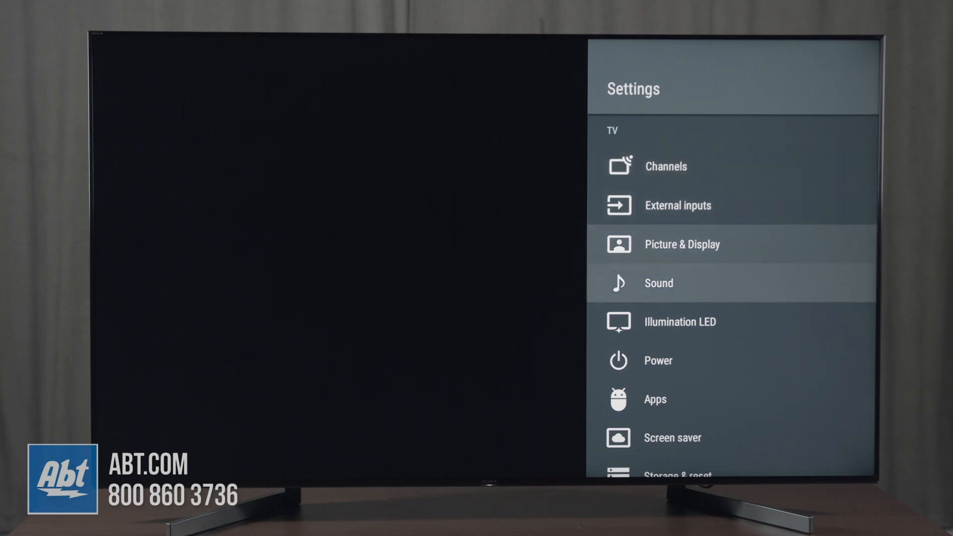
- Navigate to Storage & reset in Settings and select it
scroll("down", 3)
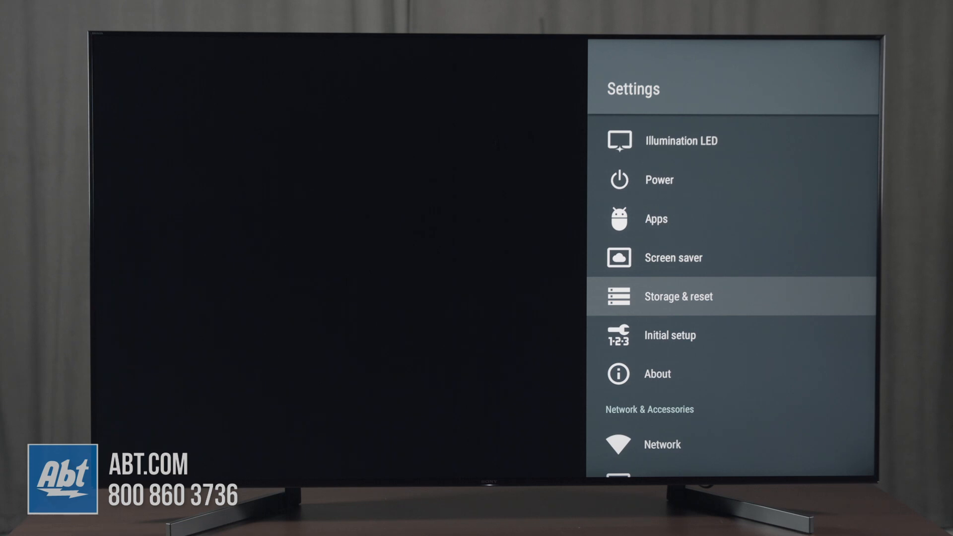
left_click(678, 297)
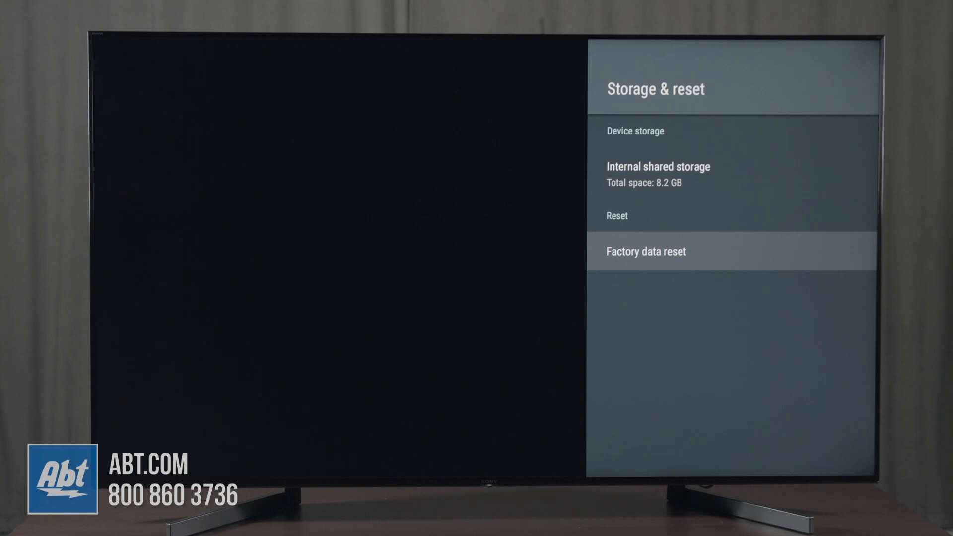
- Select Factory data reset to bring up the Erase everything confirmation
left_click(646, 252)
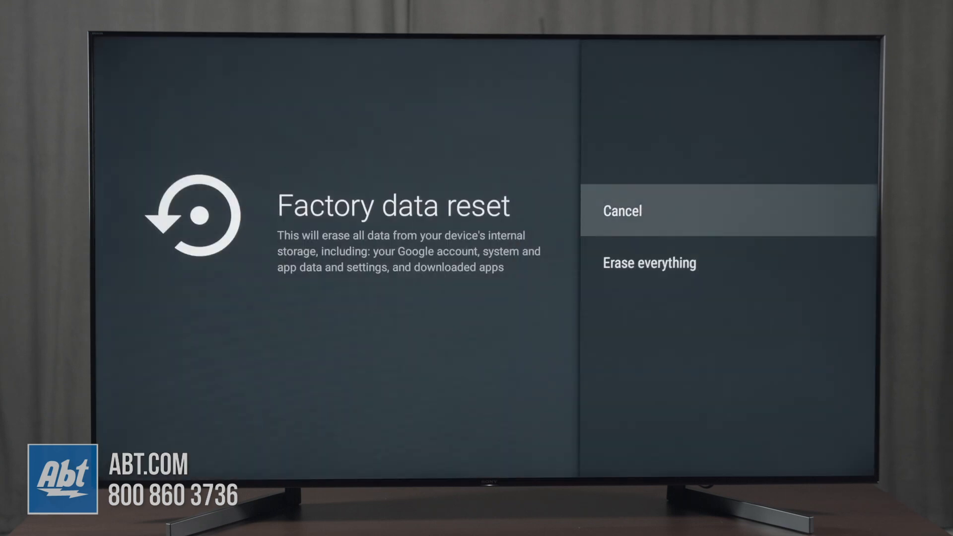